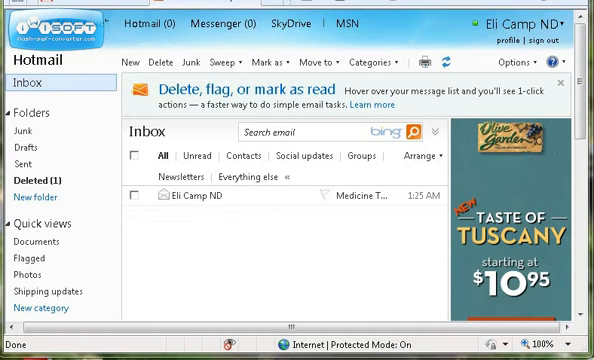
{"action": "mouse_move", "coordinate": [263, 228]}
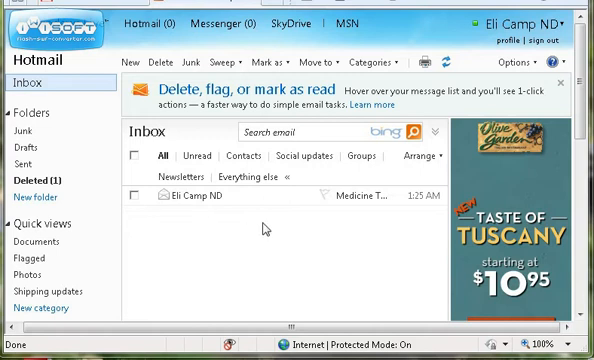
{"action": "mouse_move", "coordinate": [205, 196]}
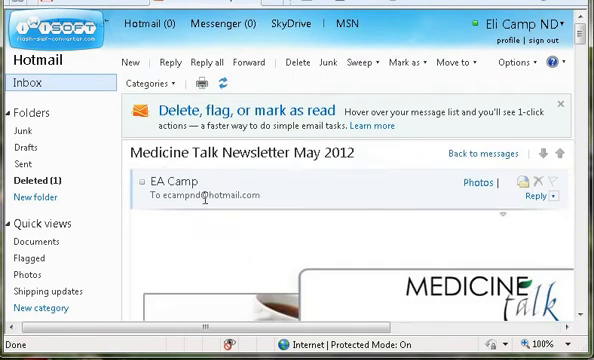
{"action": "mouse_move", "coordinate": [425, 210]}
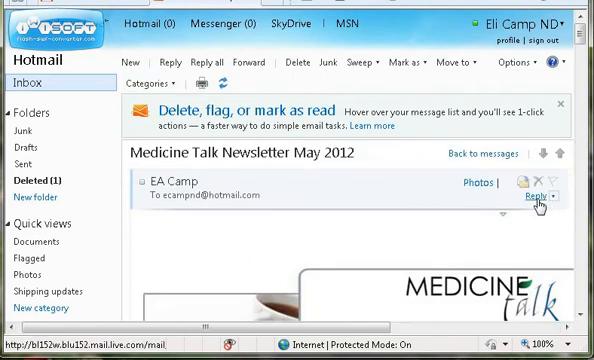
- Forward the Medicine Talk Newsletter May 2012 message from its actions menu
{"action": "left_click", "coordinate": [548, 196]}
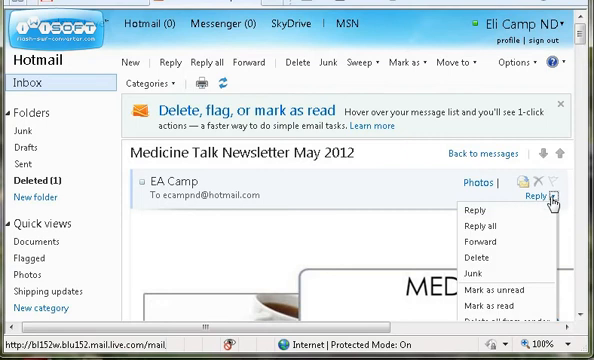
{"action": "mouse_move", "coordinate": [475, 242]}
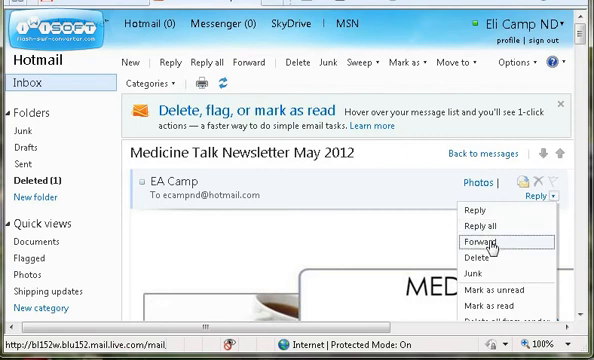
{"action": "left_click", "coordinate": [472, 241]}
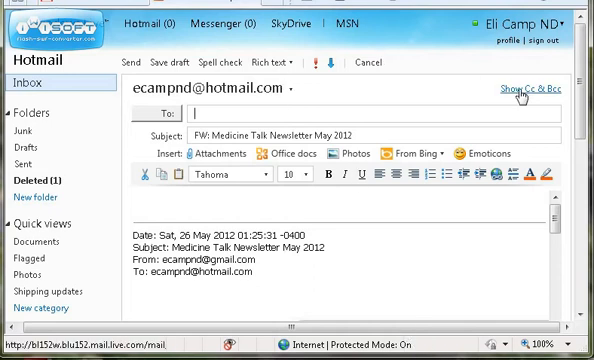
- Add the Patients1 contact category to the forward's Bcc line
{"action": "left_click", "coordinate": [527, 91]}
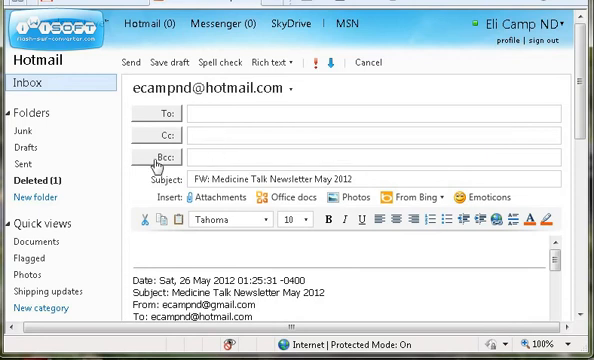
{"action": "mouse_move", "coordinate": [160, 162]}
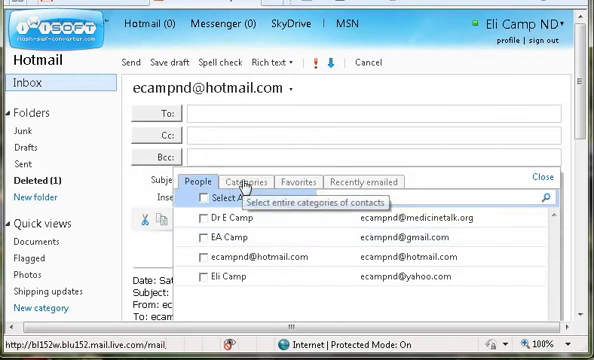
{"action": "left_click", "coordinate": [251, 181]}
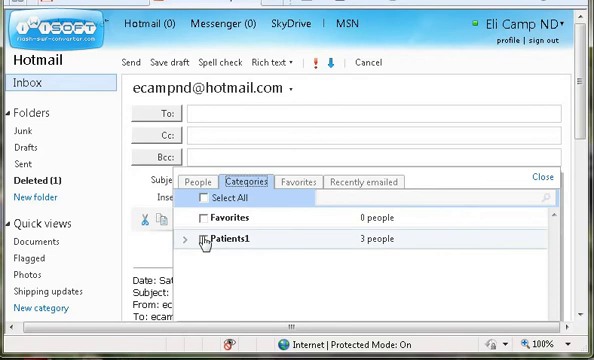
{"action": "left_click", "coordinate": [207, 237]}
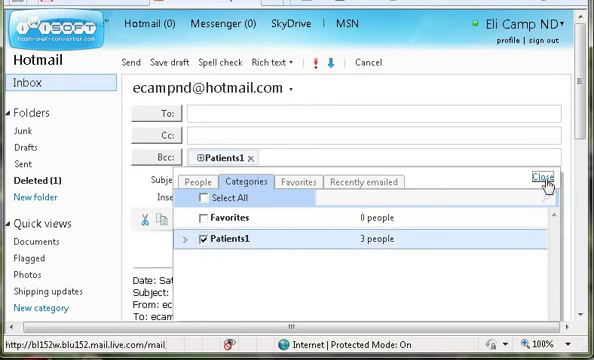
{"action": "left_click", "coordinate": [542, 176]}
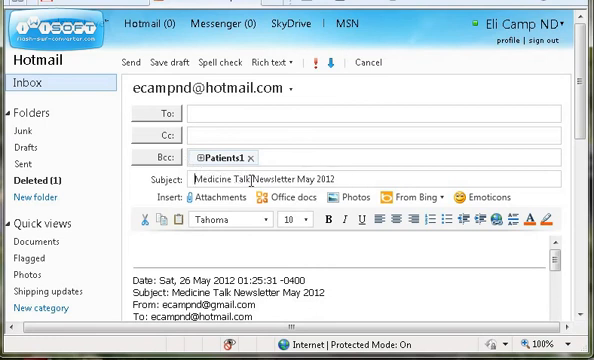
- Replace 'Medicine Talk' in the subject with 'Health Walk'
{"action": "double_click", "coordinate": [212, 178]}
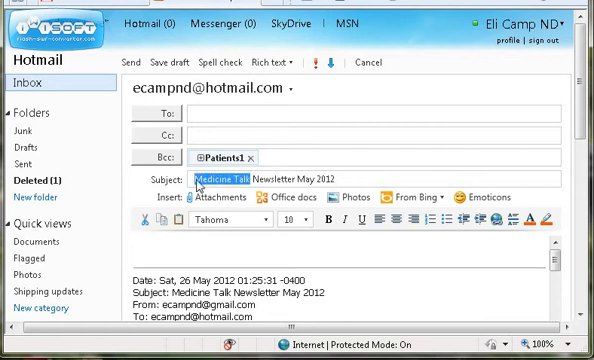
{"action": "type", "text": "Health"}
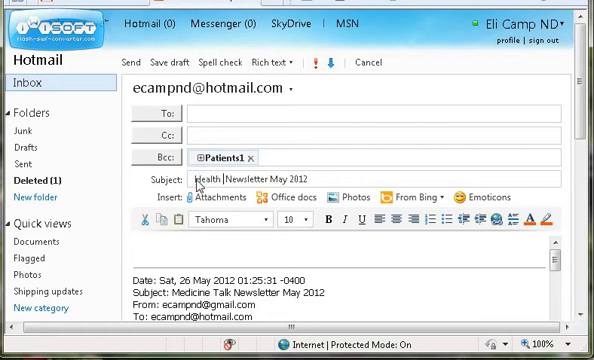
{"action": "type", "text": "Walk"}
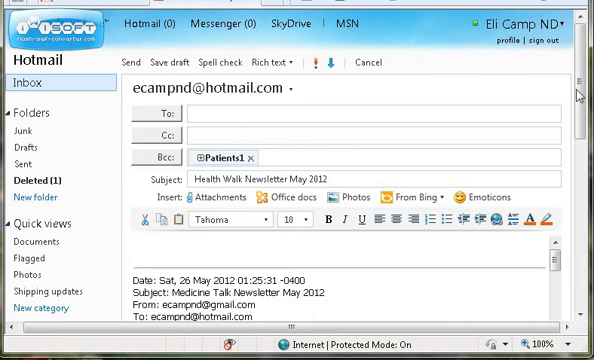
- Type the greeting 'Hello everyone - we have some great sales for the month June!' above the newsletter
{"action": "scroll", "scroll_direction": "down", "scroll_amount": 3}
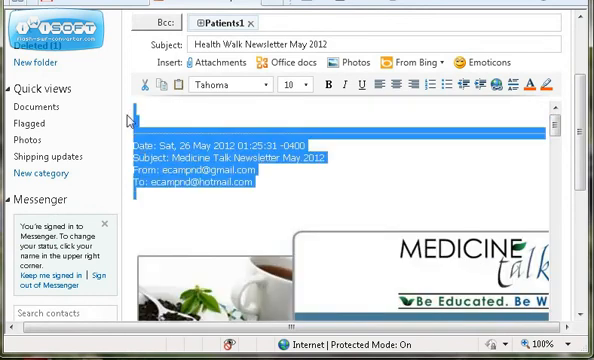
{"action": "scroll", "scroll_direction": "down", "scroll_amount": 3}
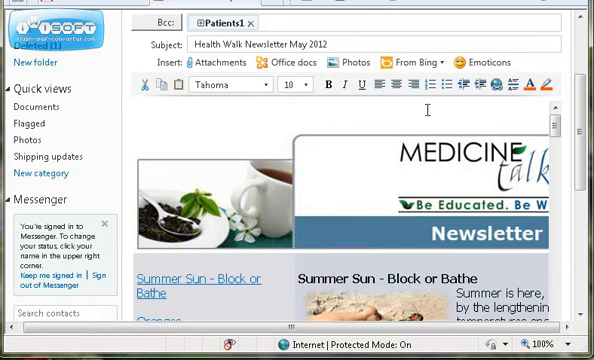
{"action": "type", "text": "Hello"}
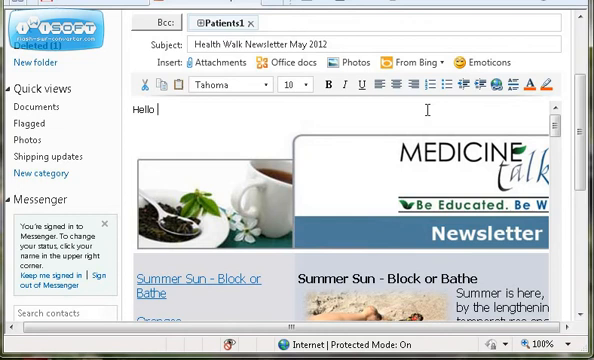
{"action": "type", "text": "everyone -"}
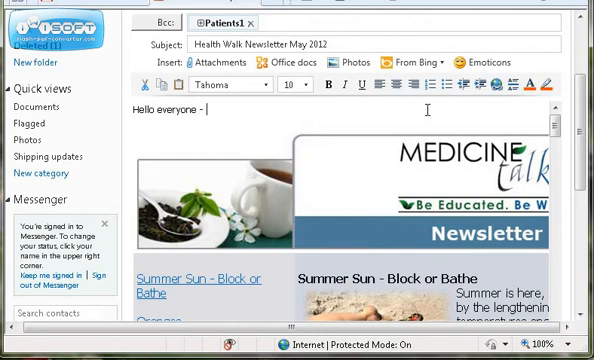
{"action": "type", "text": "we have some"}
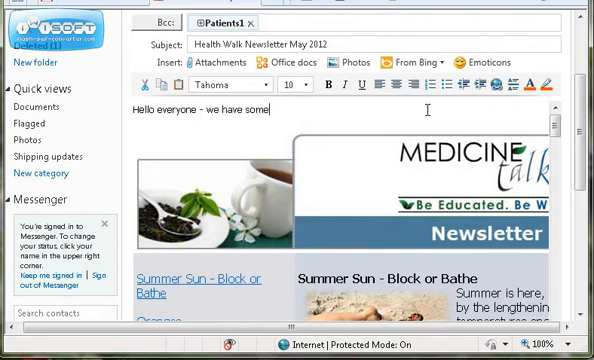
{"action": "type", "text": "great"}
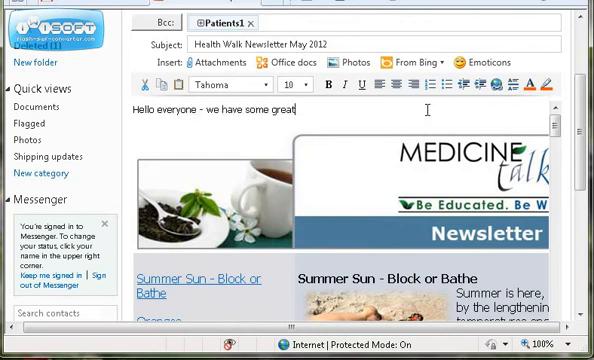
{"action": "type", "text": "sales"}
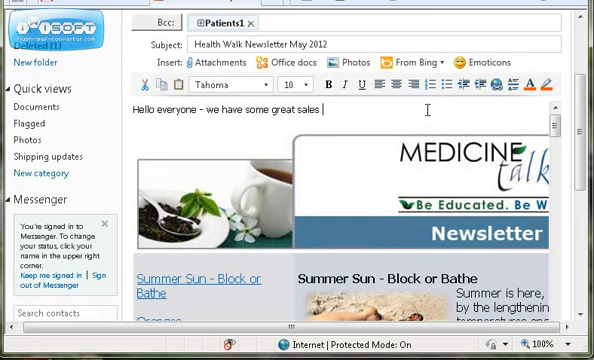
{"action": "type", "text": "for the mo"}
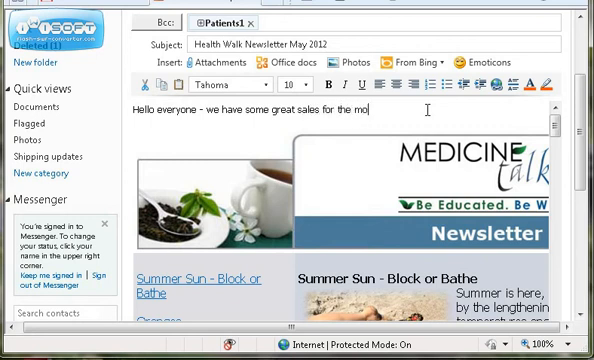
{"action": "type", "text": "nth June!"}
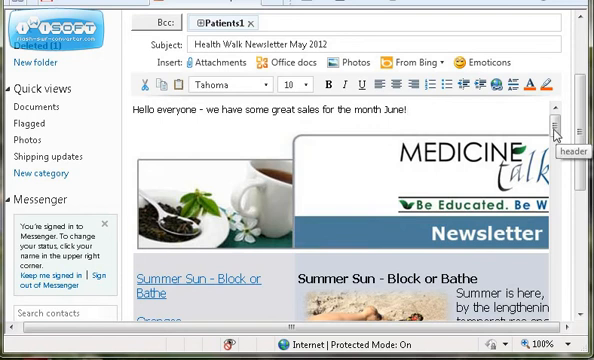
- Rewrite the first announcement as 'Raw food class on June 12 RSVP required.'
{"action": "scroll", "scroll_direction": "down", "scroll_amount": 3}
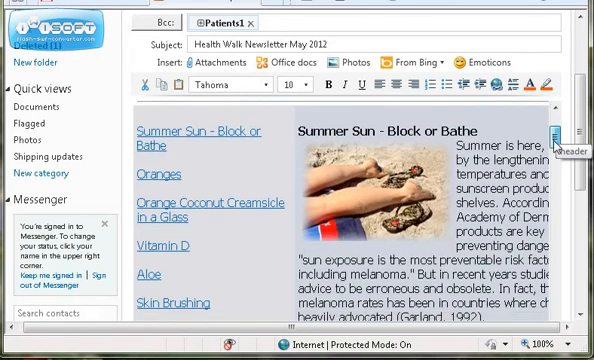
{"action": "scroll", "scroll_direction": "down", "scroll_amount": 3}
{"action": "type", "text": "Raw food class on June 12"}
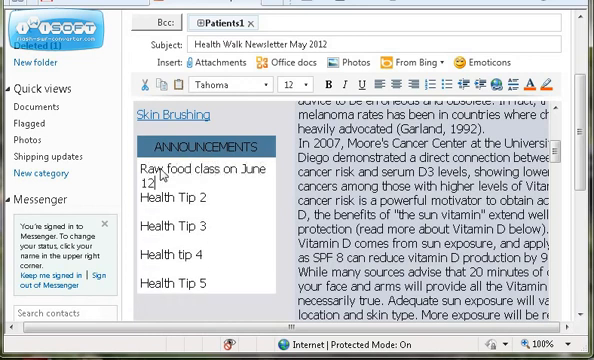
{"action": "type", "text": "RSVP required."}
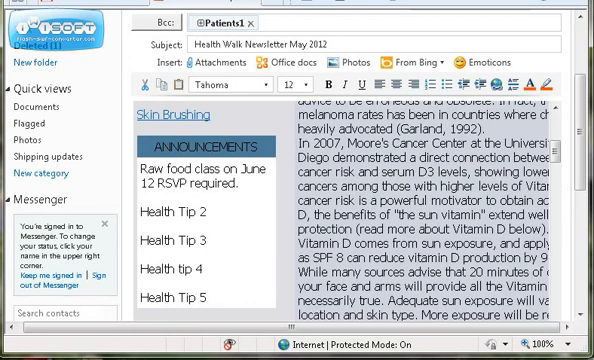
- Replace the footer unsubscribe link with 'To unsubscribe reply with remove in the subject.'
{"action": "scroll", "scroll_direction": "down", "scroll_amount": 3}
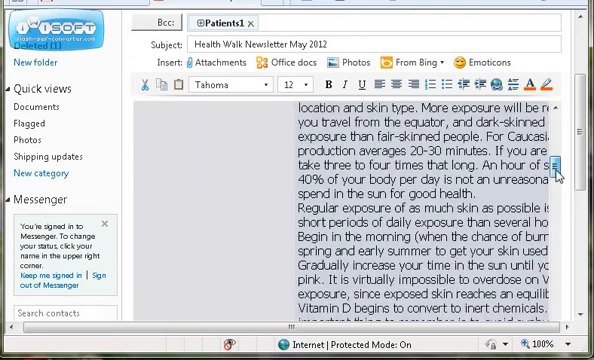
{"action": "scroll", "scroll_direction": "down", "scroll_amount": 3}
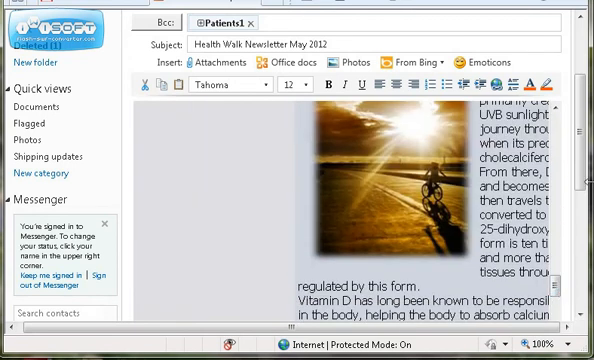
{"action": "scroll", "scroll_direction": "down", "scroll_amount": 3}
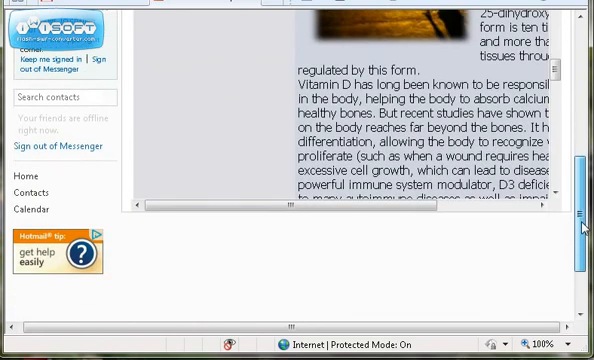
{"action": "scroll", "scroll_direction": "down", "scroll_amount": 3}
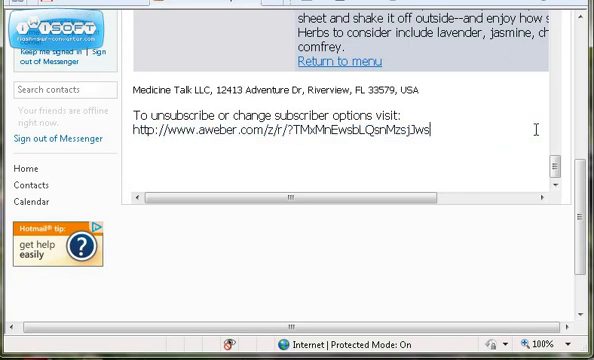
{"action": "scroll", "scroll_direction": "down", "scroll_amount": 3}
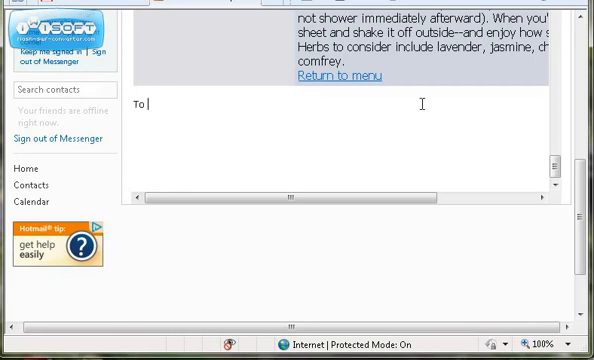
{"action": "type", "text": "unsubscrib"}
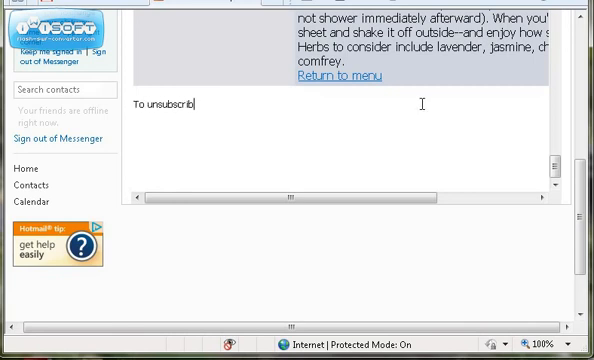
{"action": "type", "text": "e reply with"}
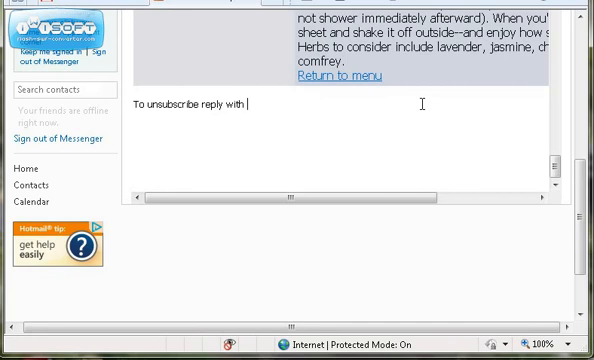
{"action": "type", "text": "remove in th"}
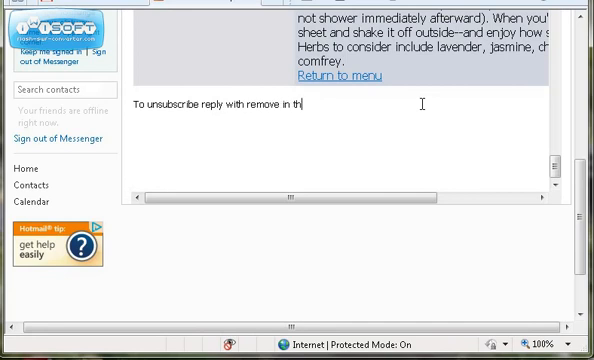
{"action": "type", "text": "e subject."}
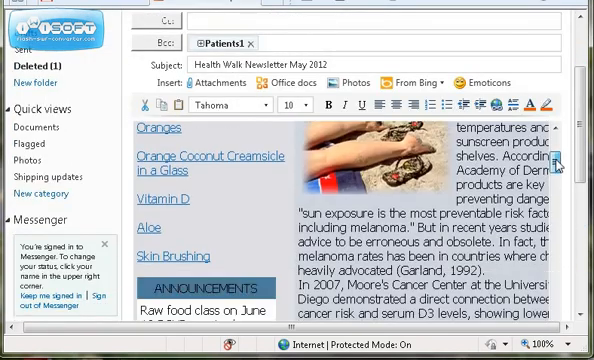
- Send the Health Walk Newsletter May 2012 to the Patients1 Bcc recipients
{"action": "scroll", "scroll_direction": "down", "scroll_amount": 3}
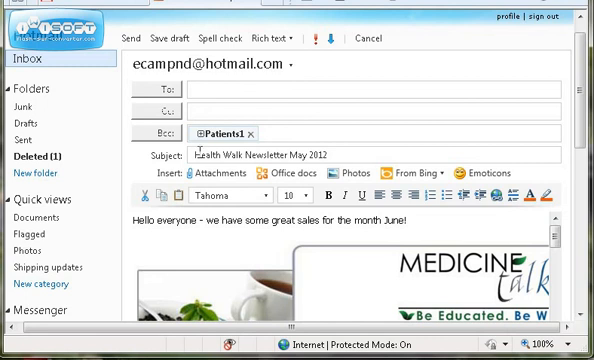
{"action": "mouse_move", "coordinate": [258, 132]}
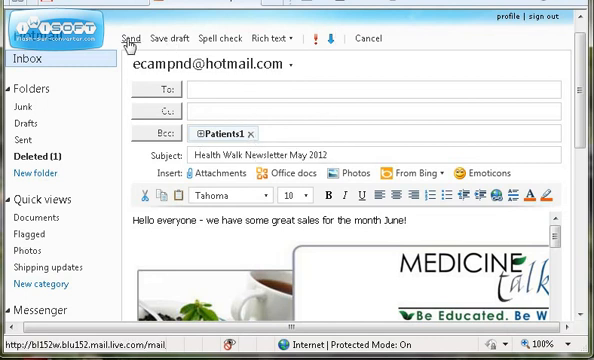
{"action": "mouse_move", "coordinate": [128, 39]}
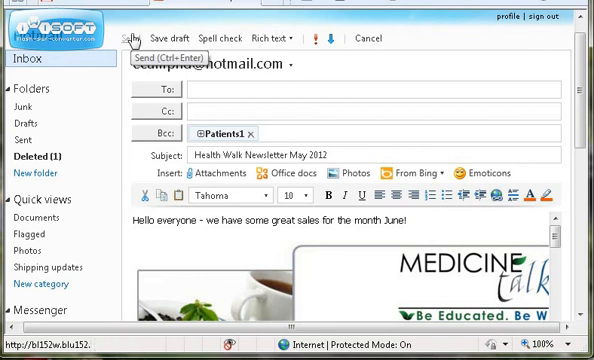
{"action": "left_click", "coordinate": [125, 39]}
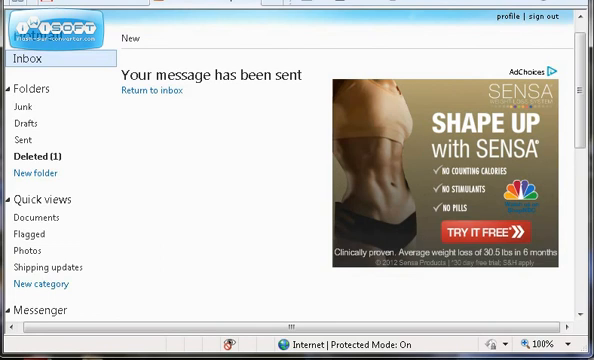
{"action": "mouse_move", "coordinate": [30, 63]}
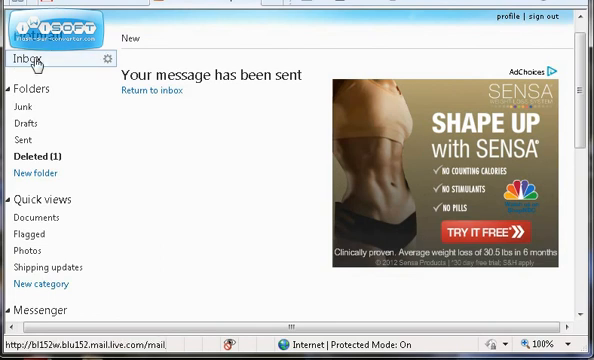